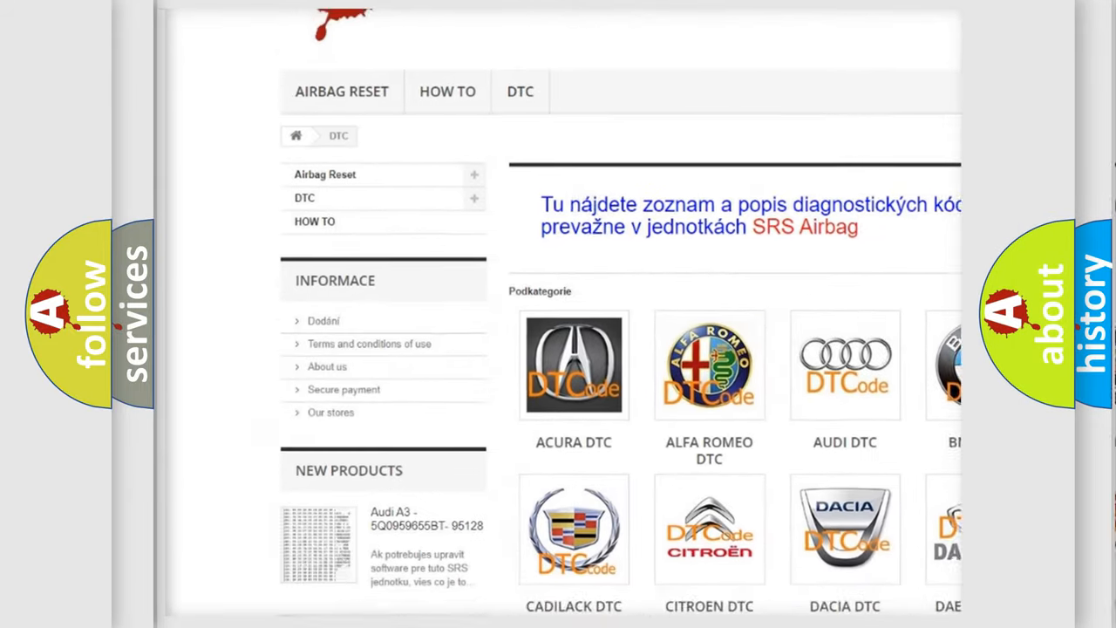
scroll("down", 3)
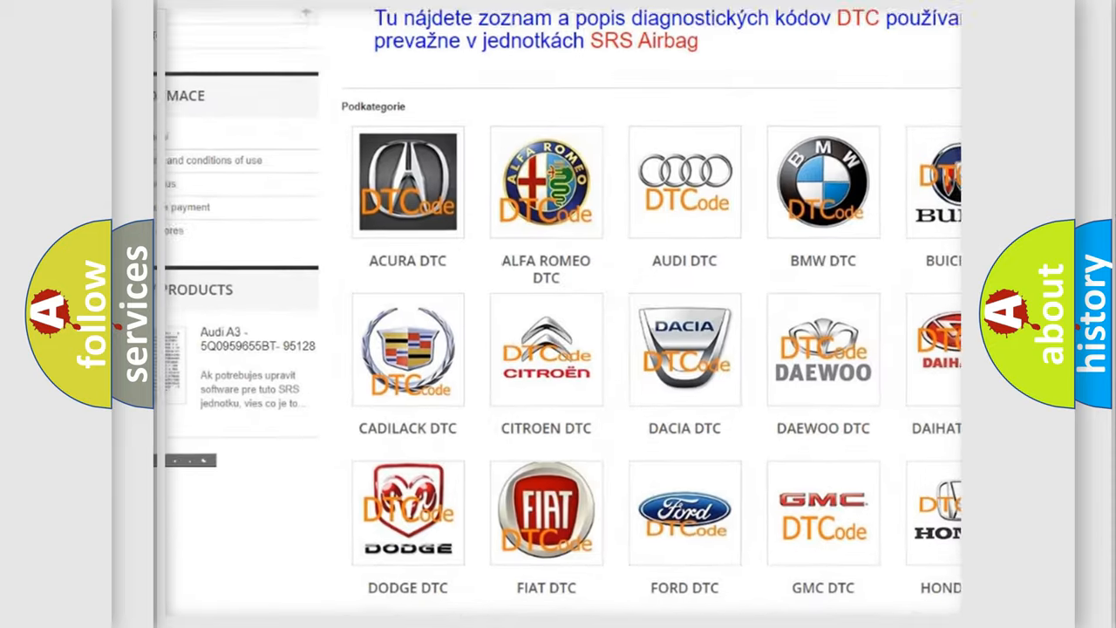
scroll("down", 3)
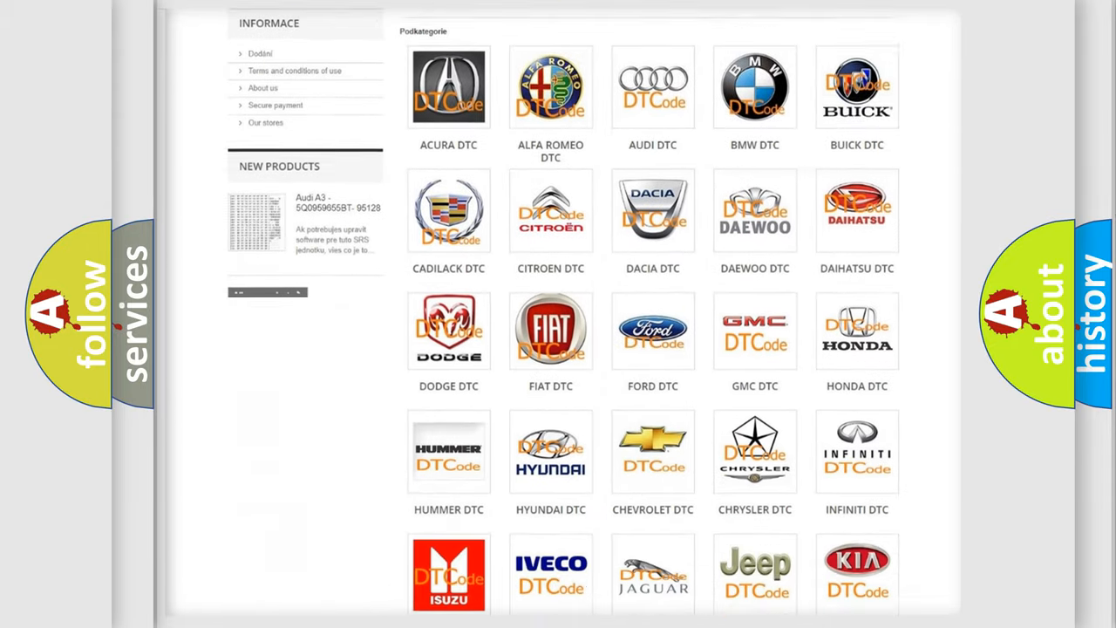